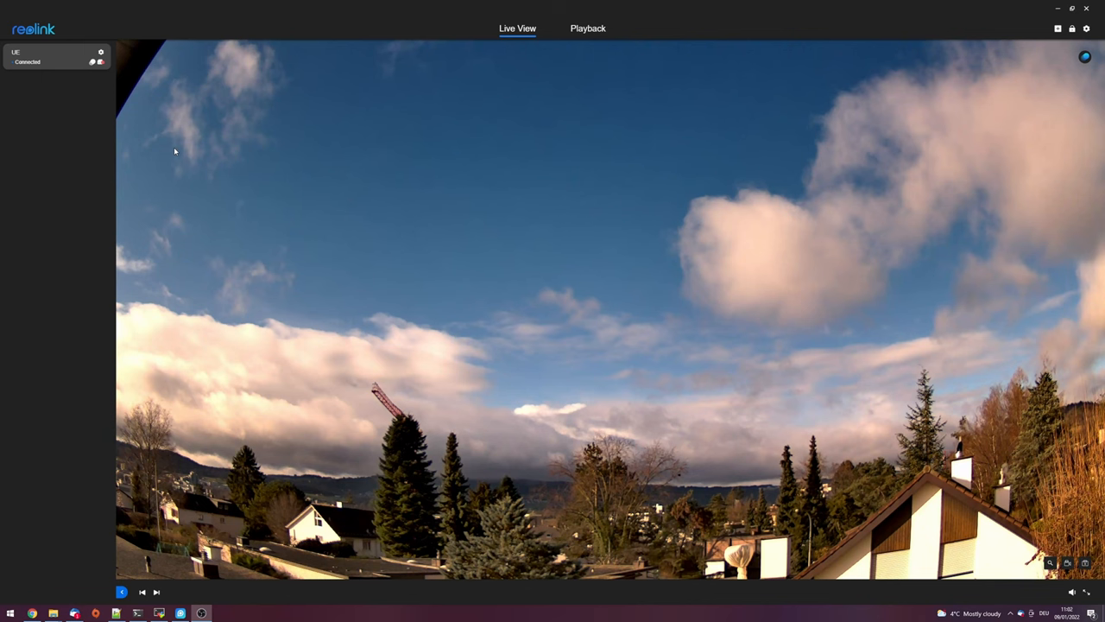
pyautogui.moveTo(724, 366)
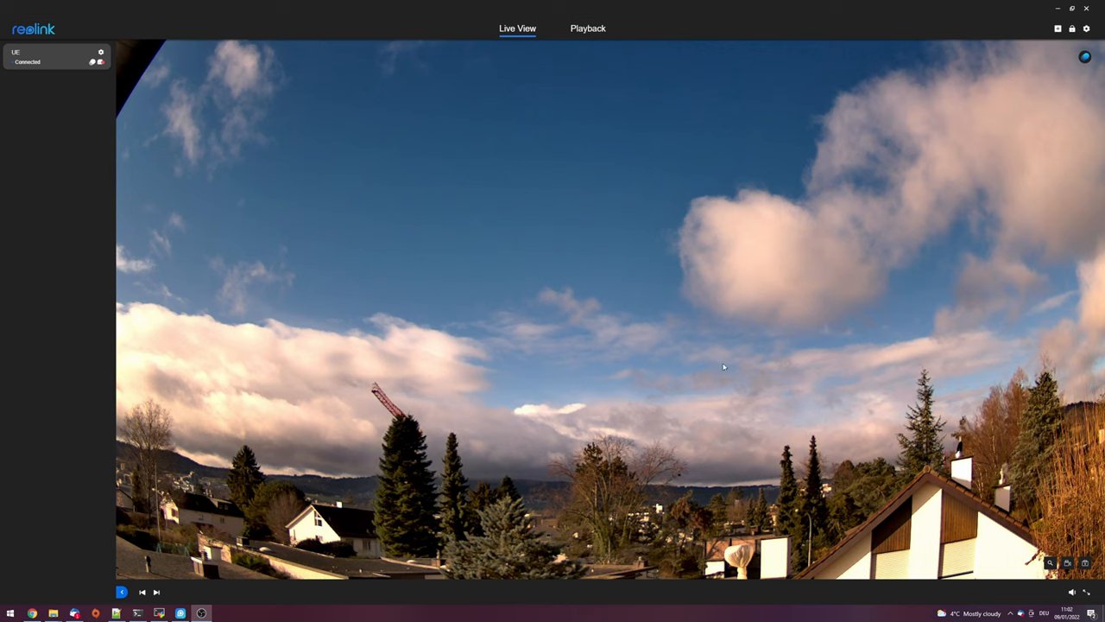
pyautogui.moveTo(725, 352)
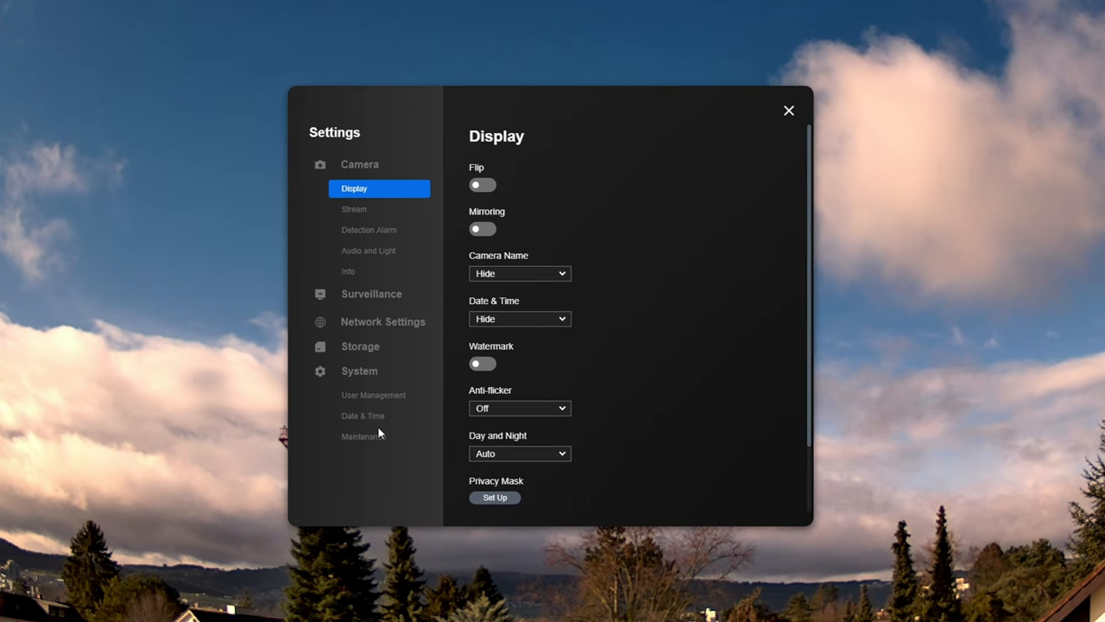
# Add a new account of the limited User type named server and save it.
pyautogui.click(373, 394)
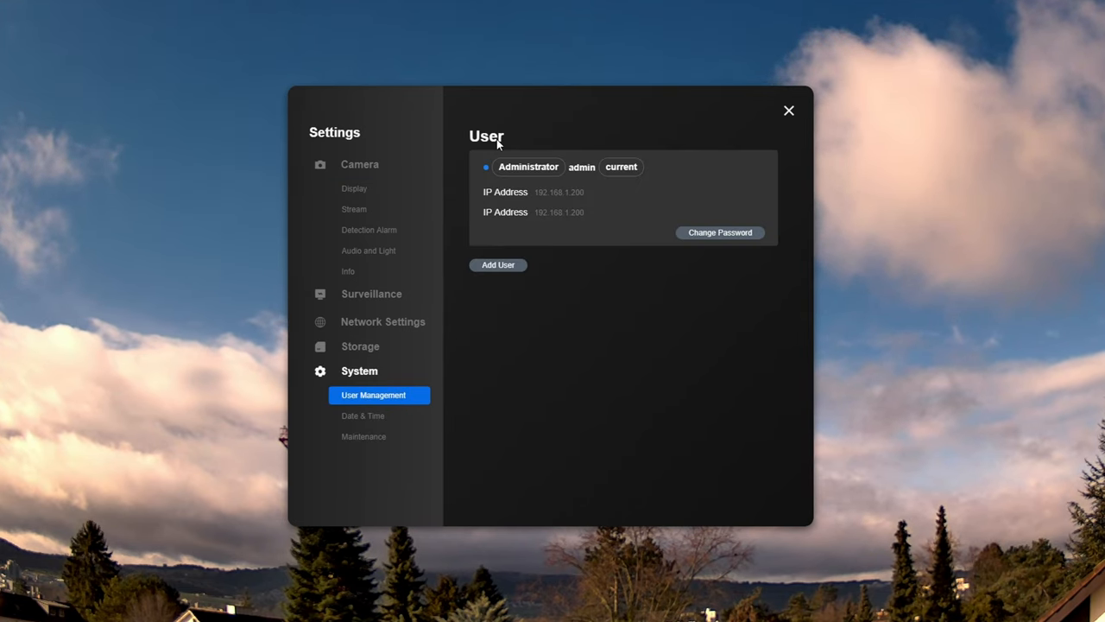
pyautogui.click(498, 266)
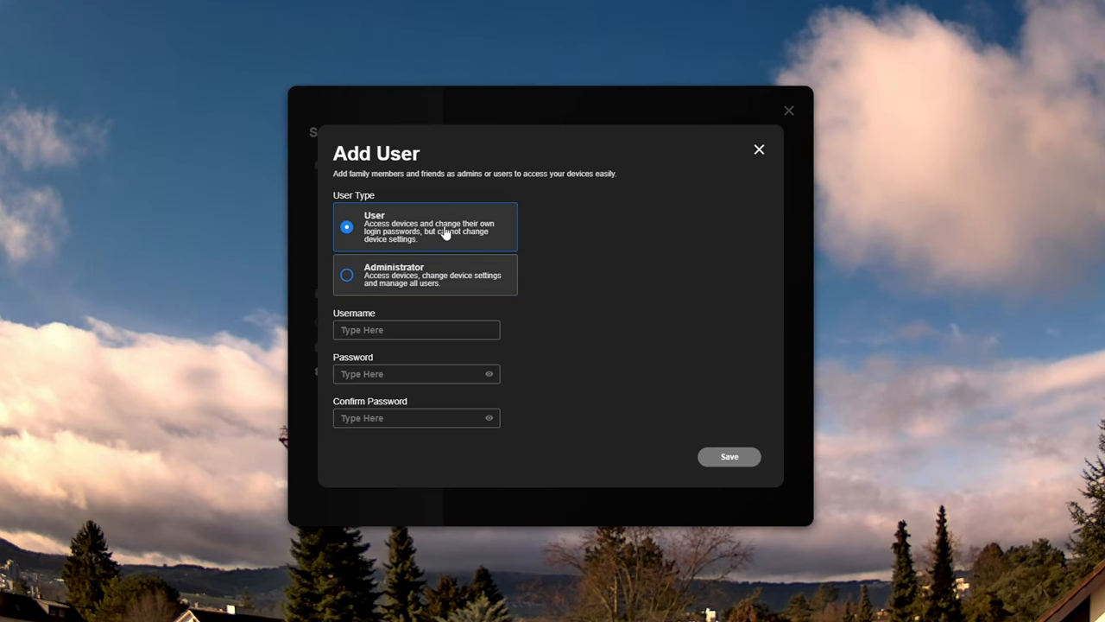
pyautogui.moveTo(401, 238)
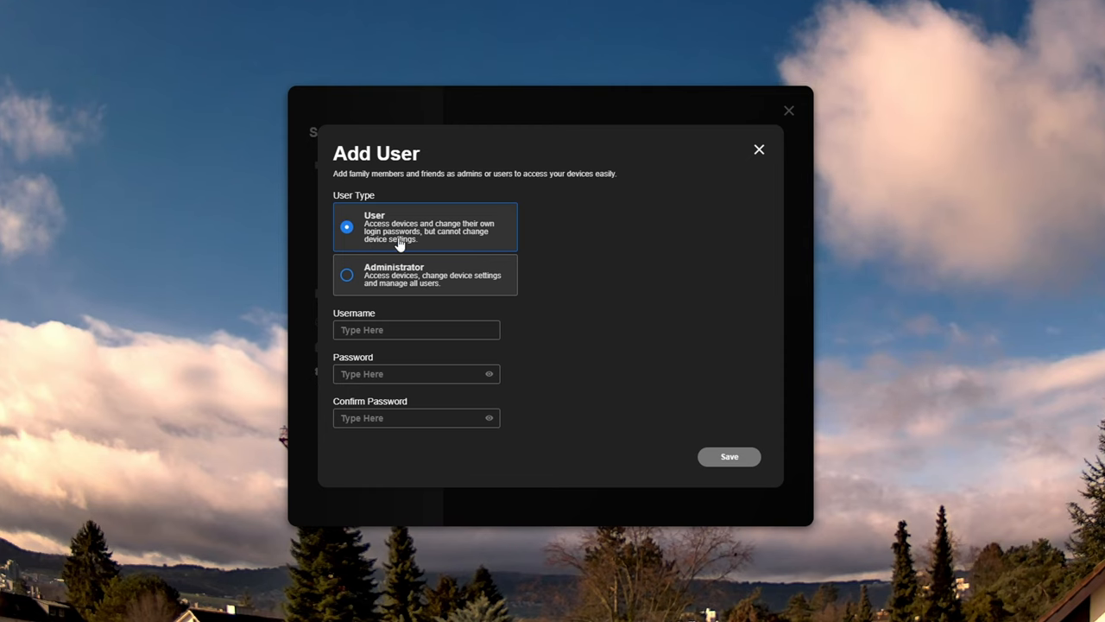
pyautogui.click(417, 330)
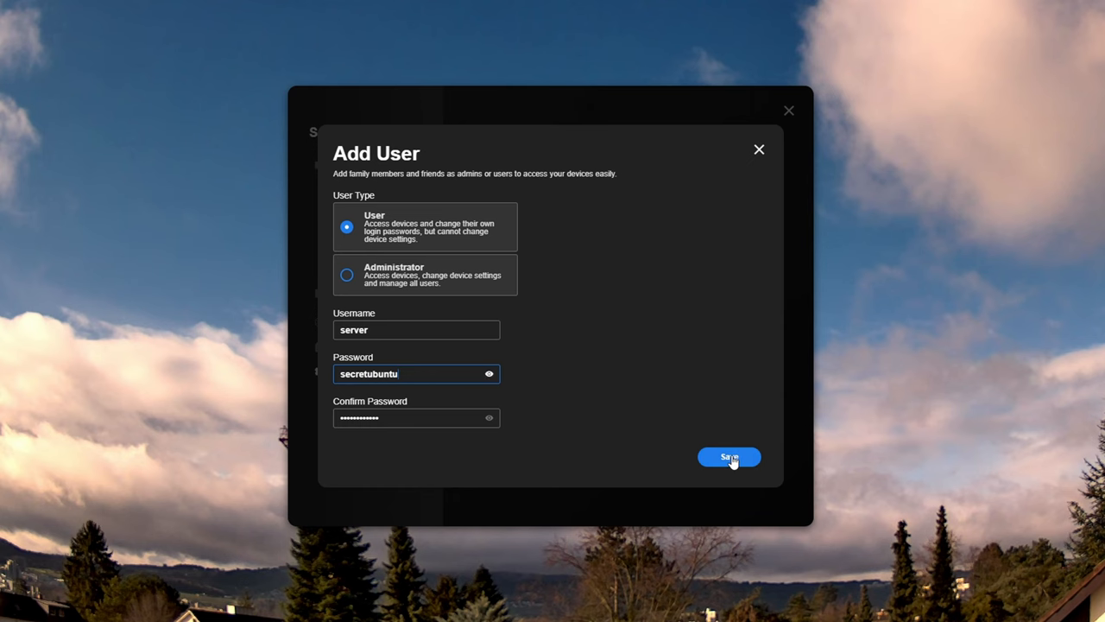
pyautogui.click(729, 456)
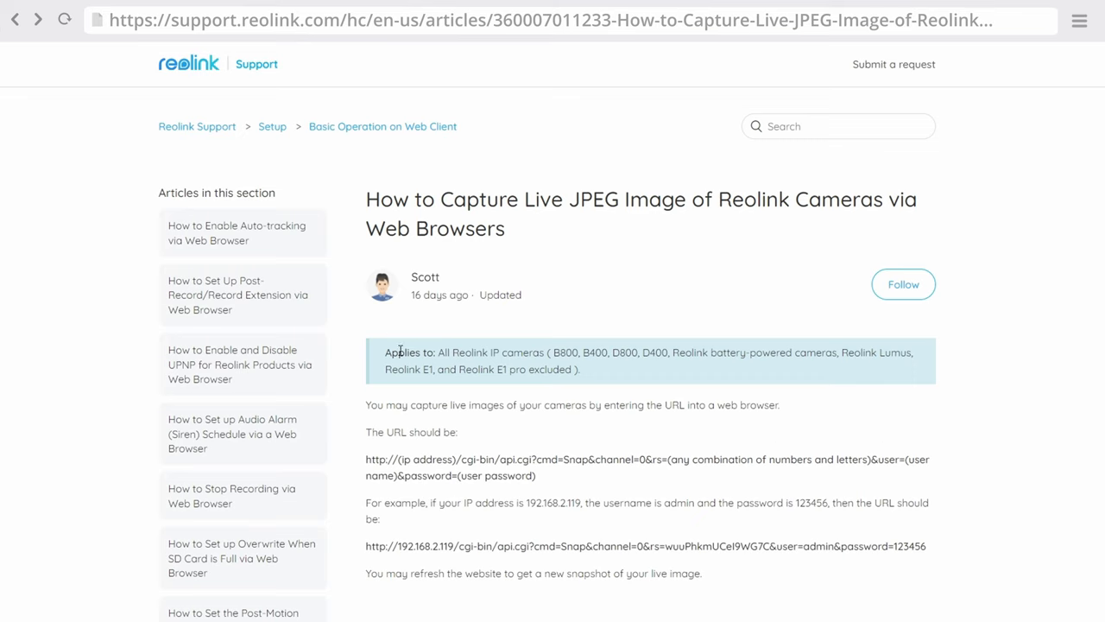
pyautogui.moveTo(261, 76)
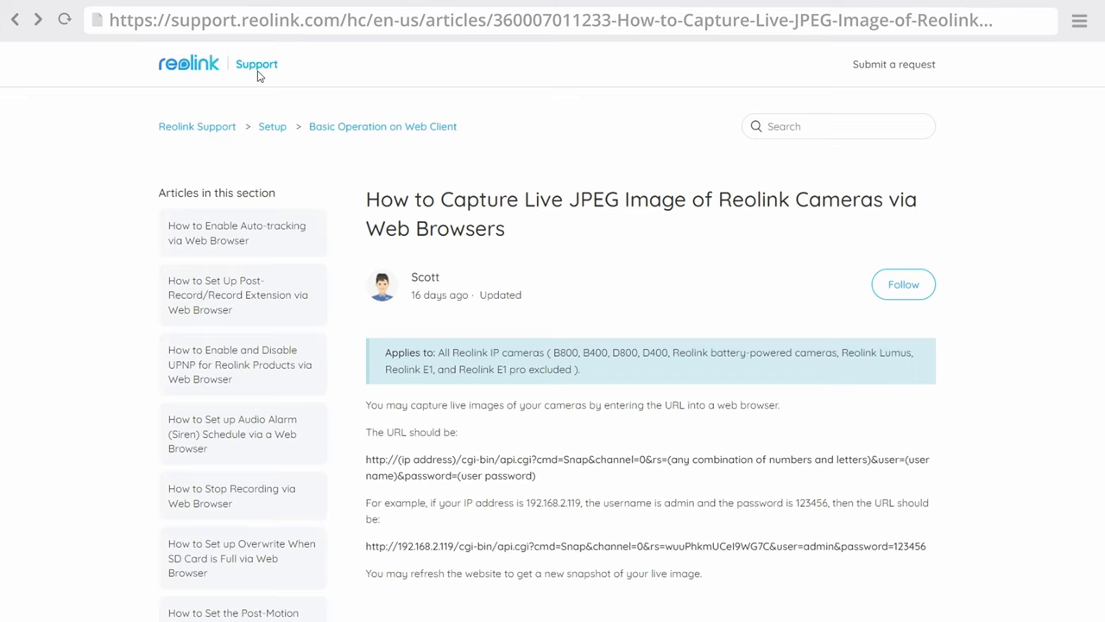
pyautogui.moveTo(445, 566)
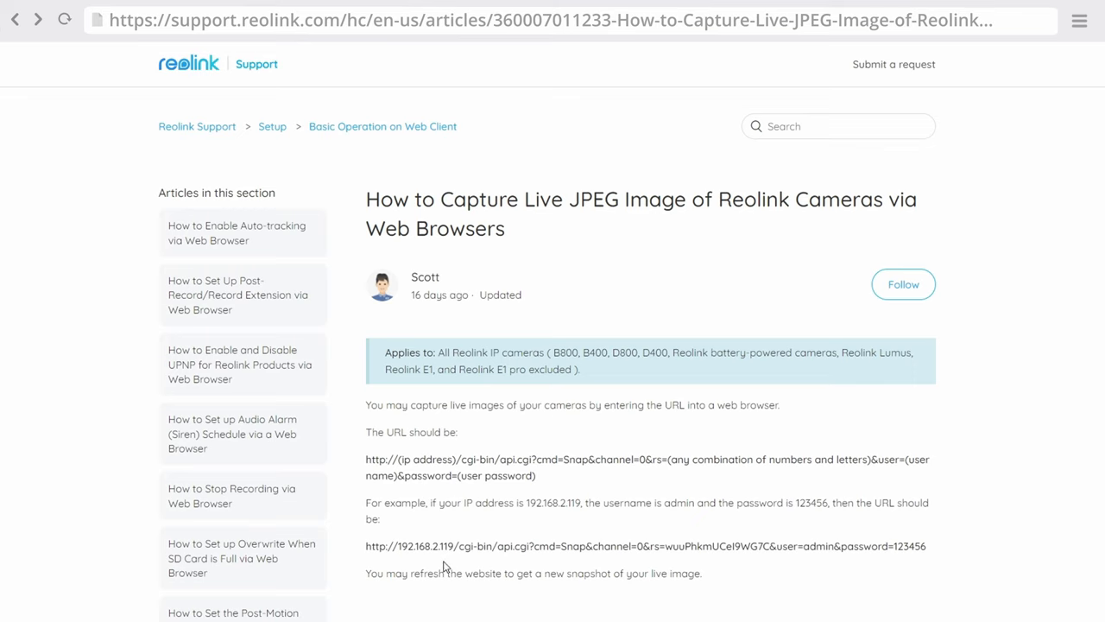
# Select the example snapshot URL in the 'How to Capture Live JPEG Image' article.
pyautogui.moveTo(366, 545); pyautogui.dragTo(456, 546)
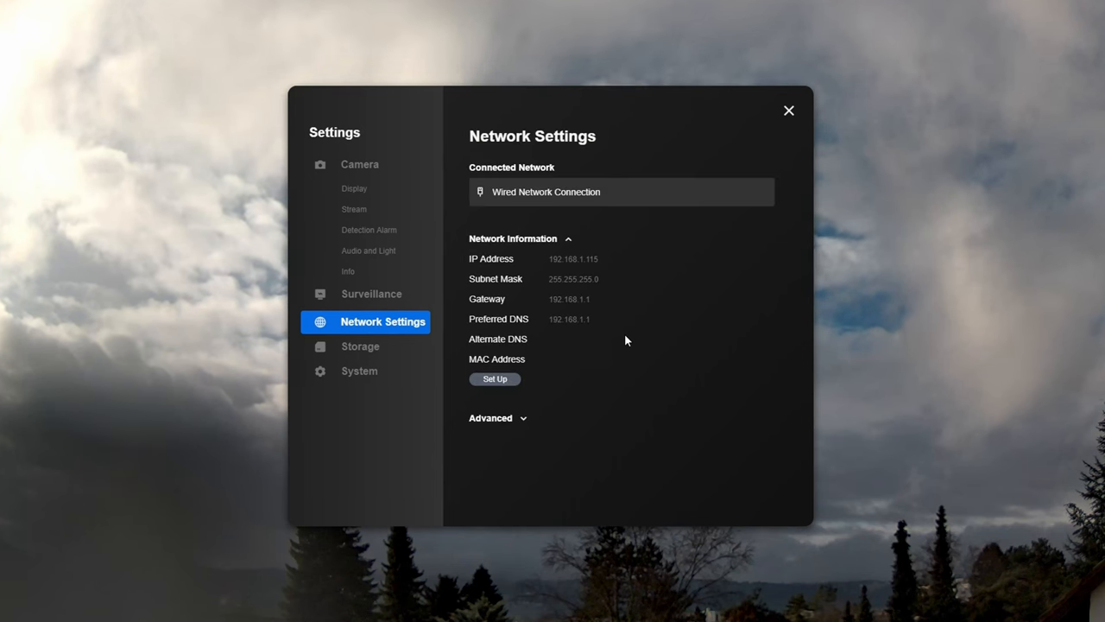
pyautogui.moveTo(605, 266)
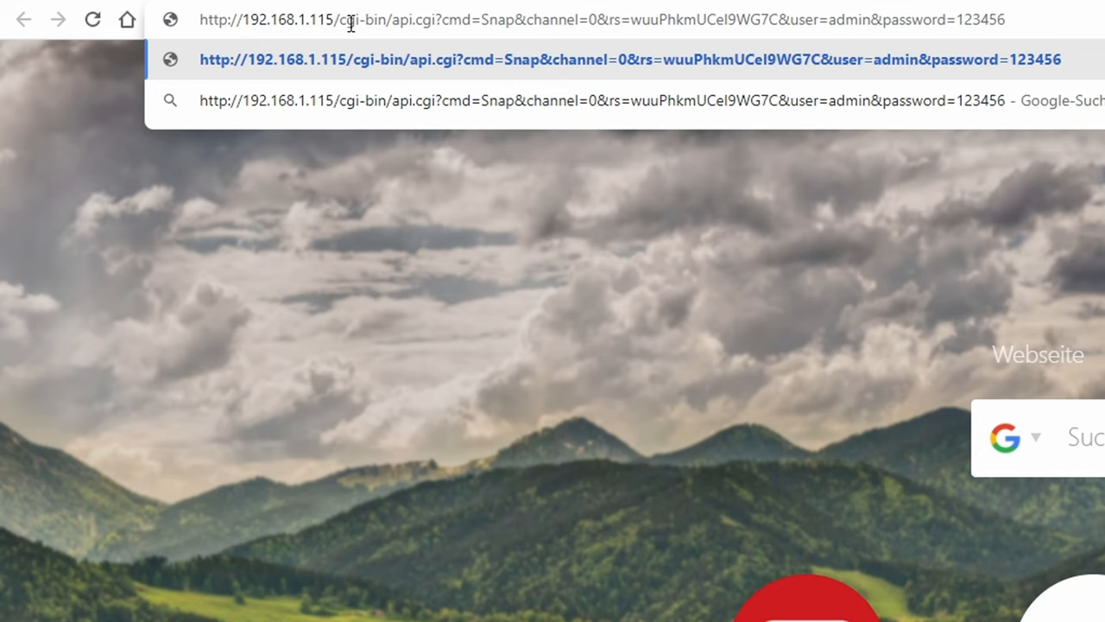
# Edit the Snap URL for 192.168.1.115 with a new rs string, user server and its password.
pyautogui.moveTo(338, 19); pyautogui.dragTo(587, 19)
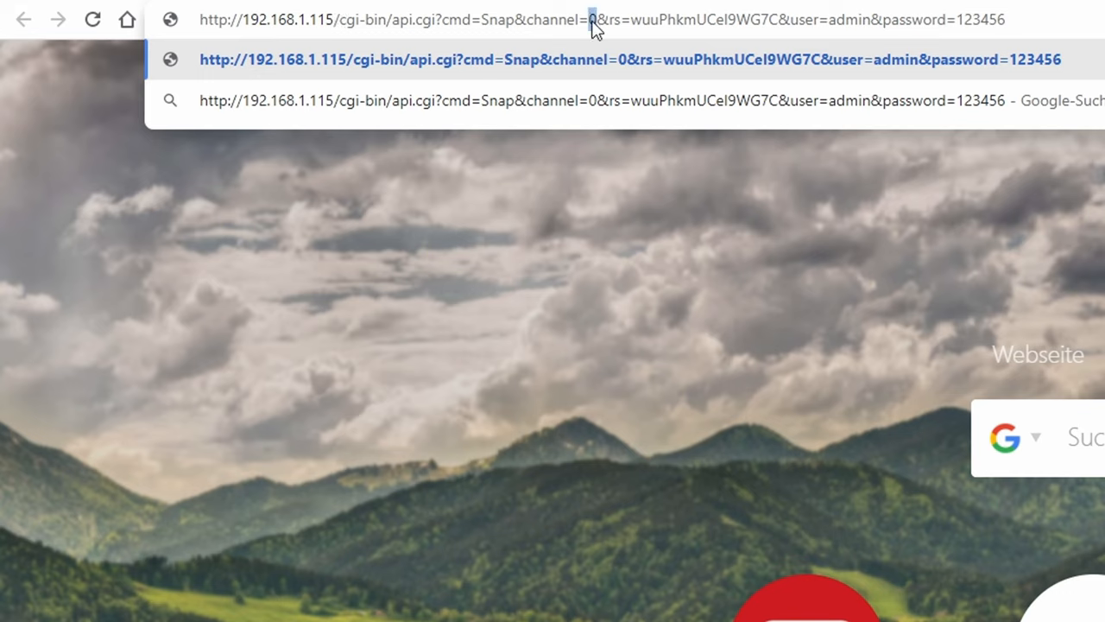
pyautogui.moveTo(604, 28)
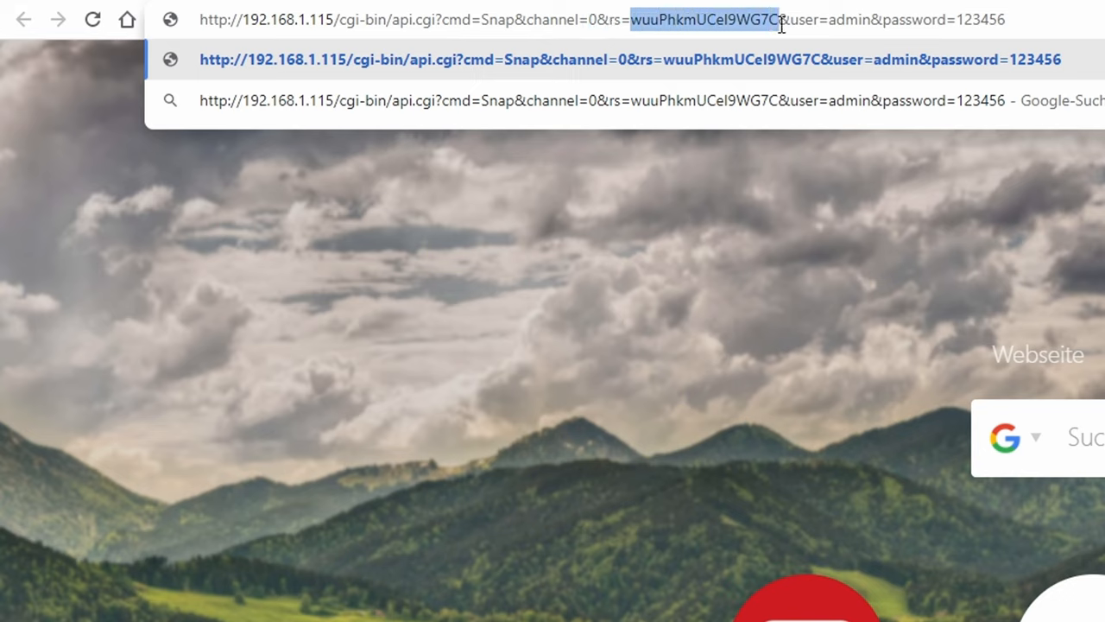
pyautogui.write('454848')
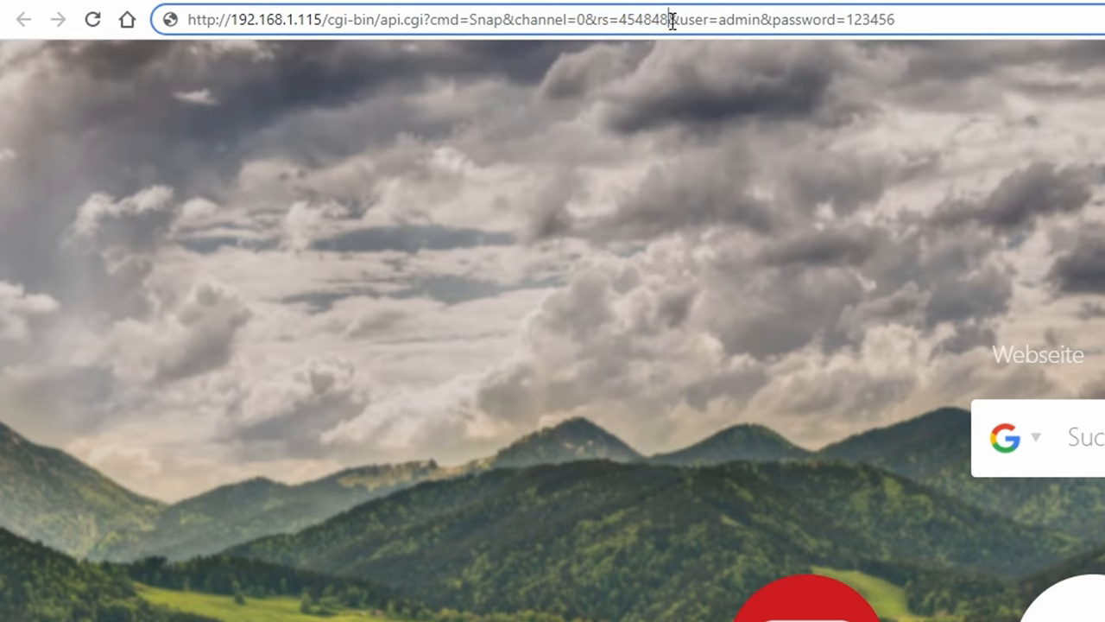
pyautogui.doubleClick(736, 19)
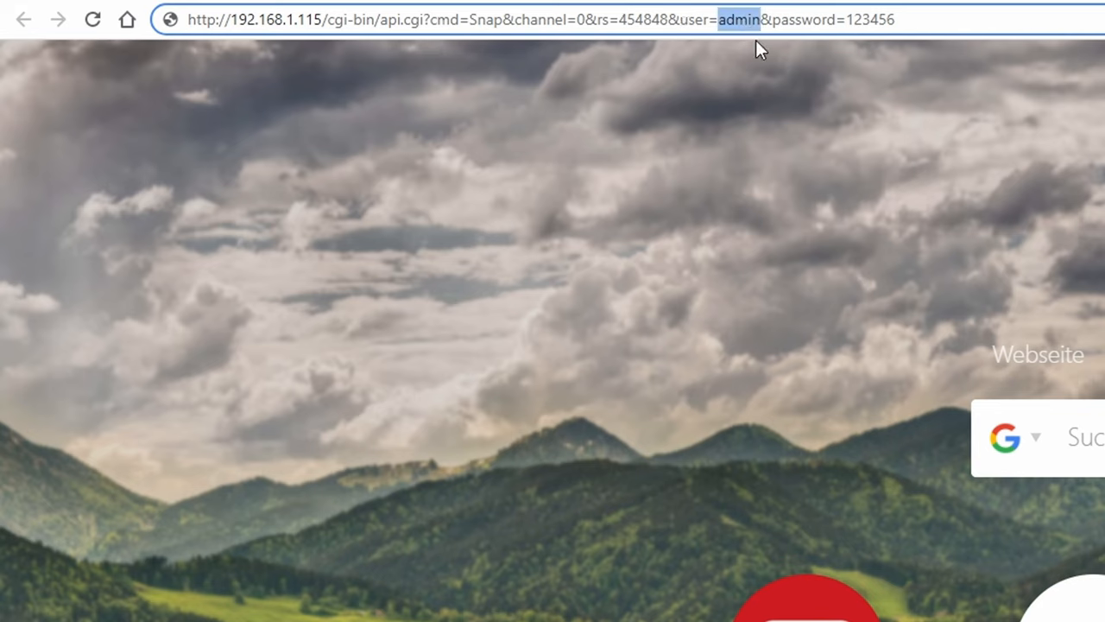
pyautogui.write('server')
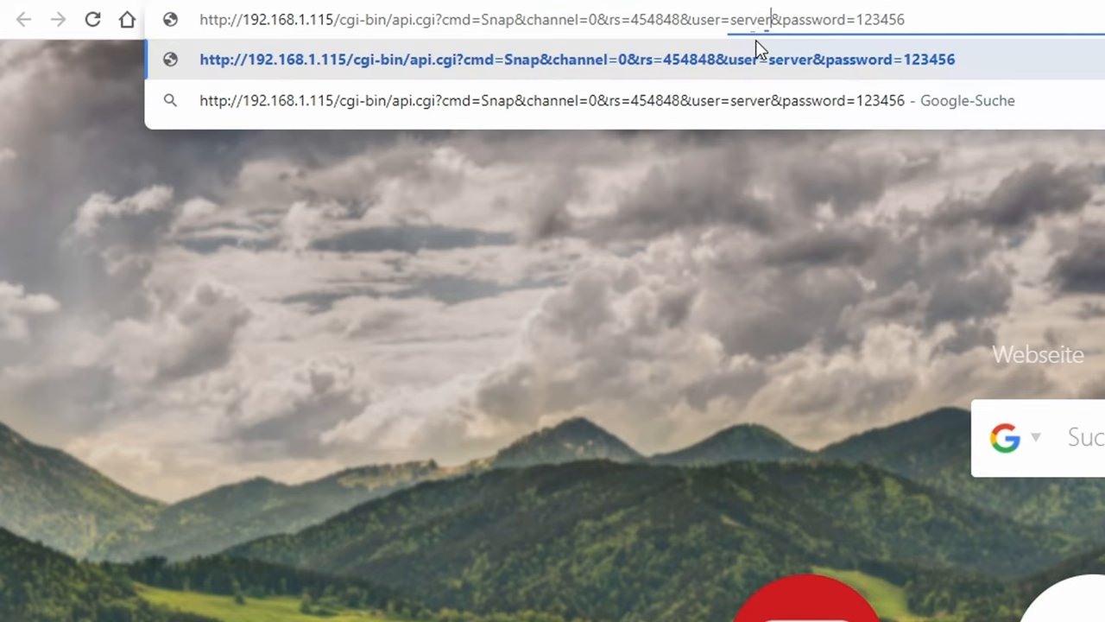
pyautogui.doubleClick(881, 19)
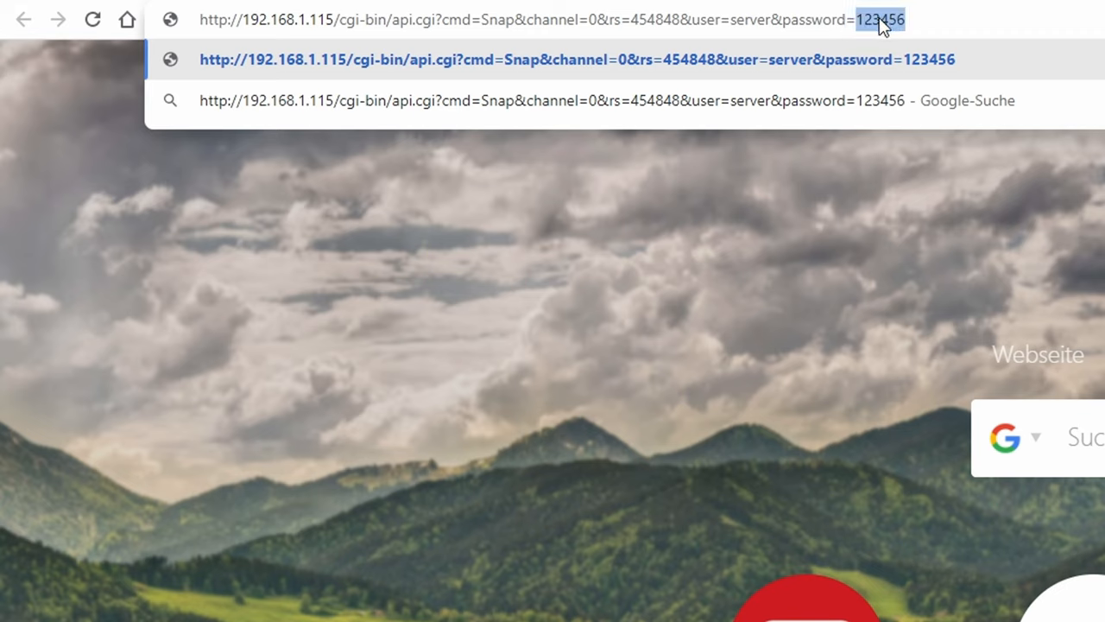
pyautogui.write('secretubu')
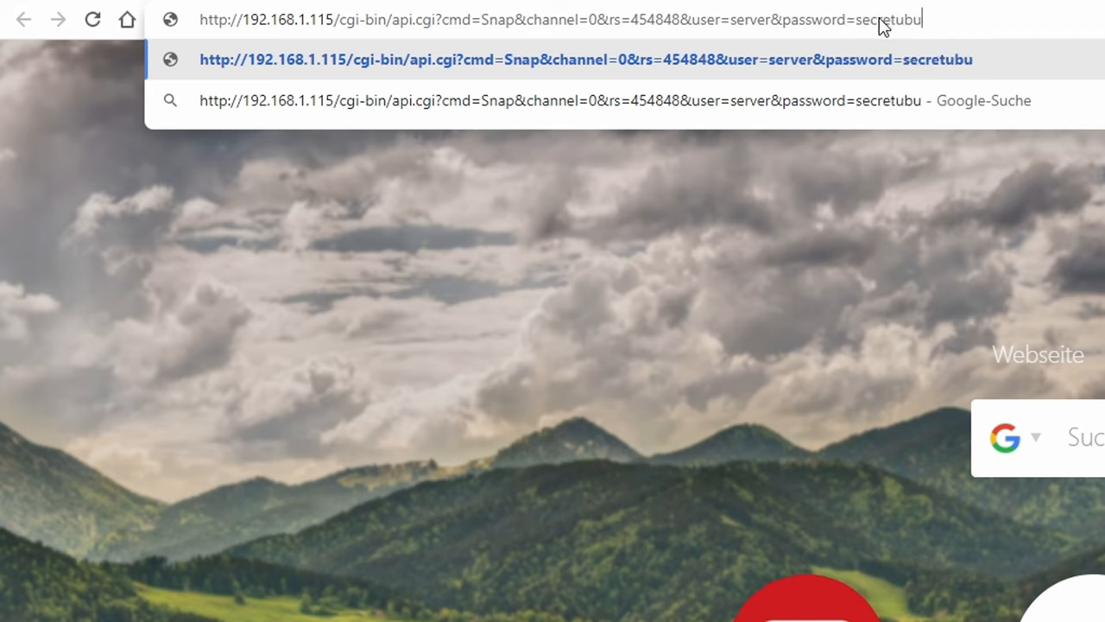
pyautogui.write('tu')
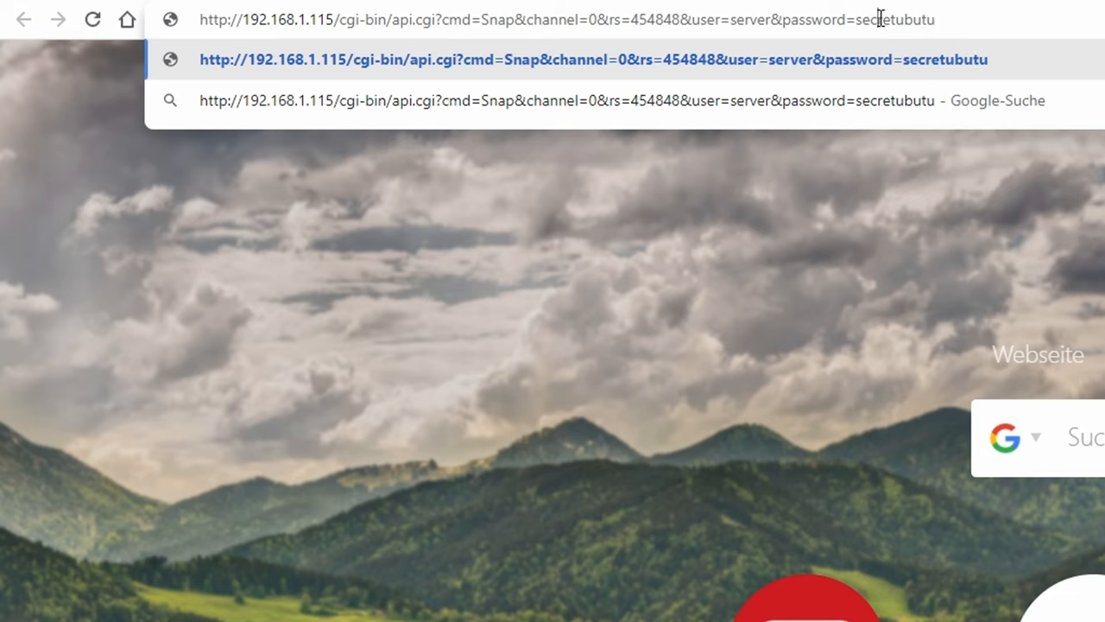
pyautogui.moveTo(881, 19); pyautogui.dragTo(743, 19)
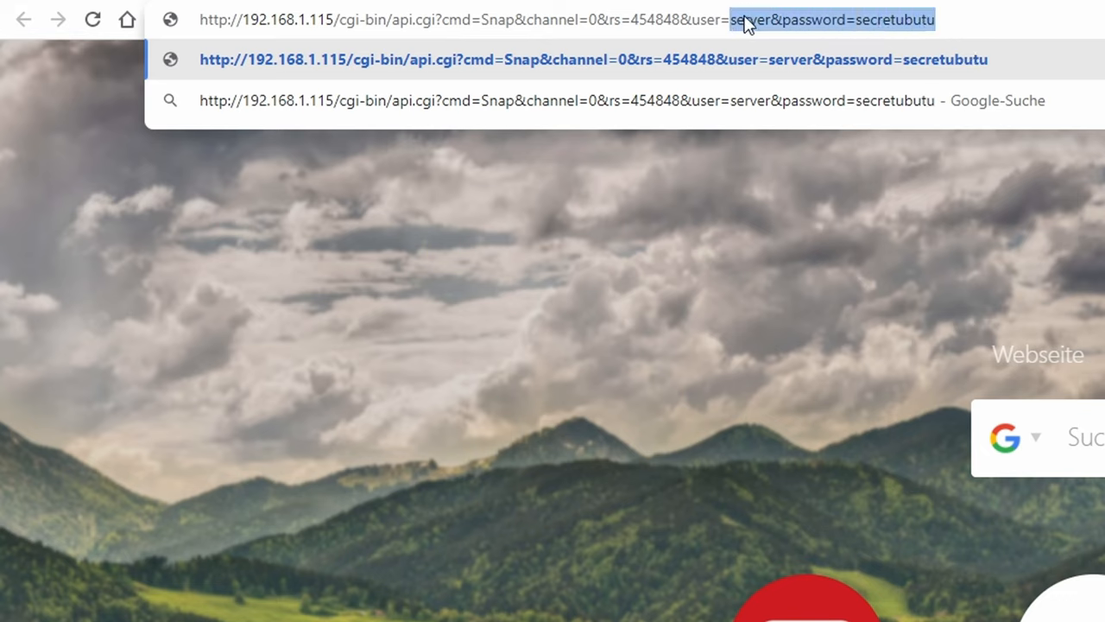
pyautogui.moveTo(870, 69)
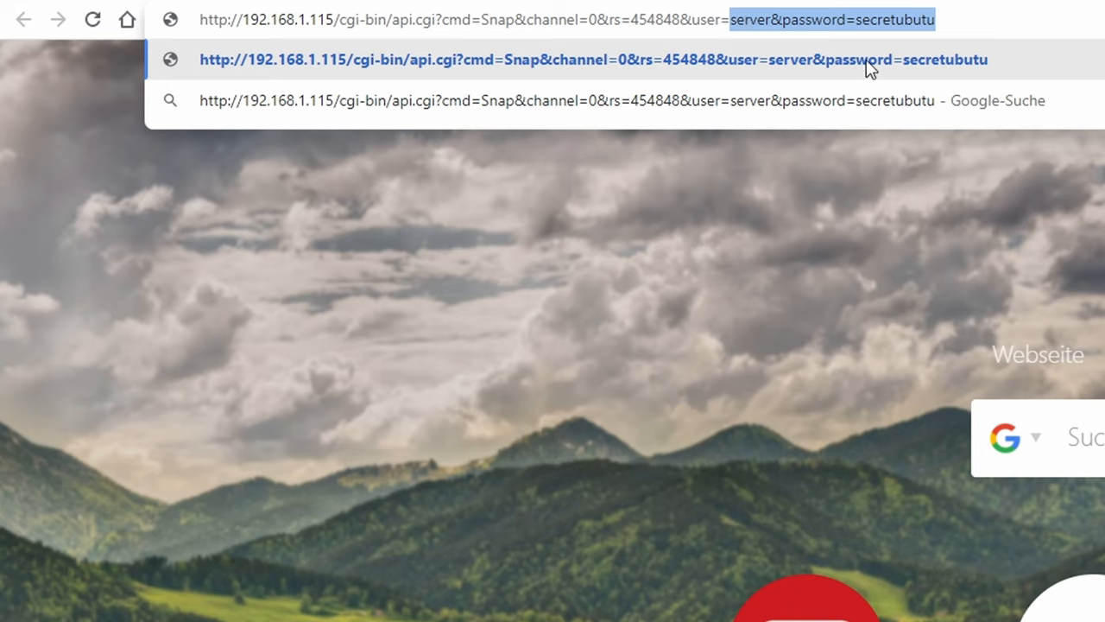
pyautogui.moveTo(408, 28)
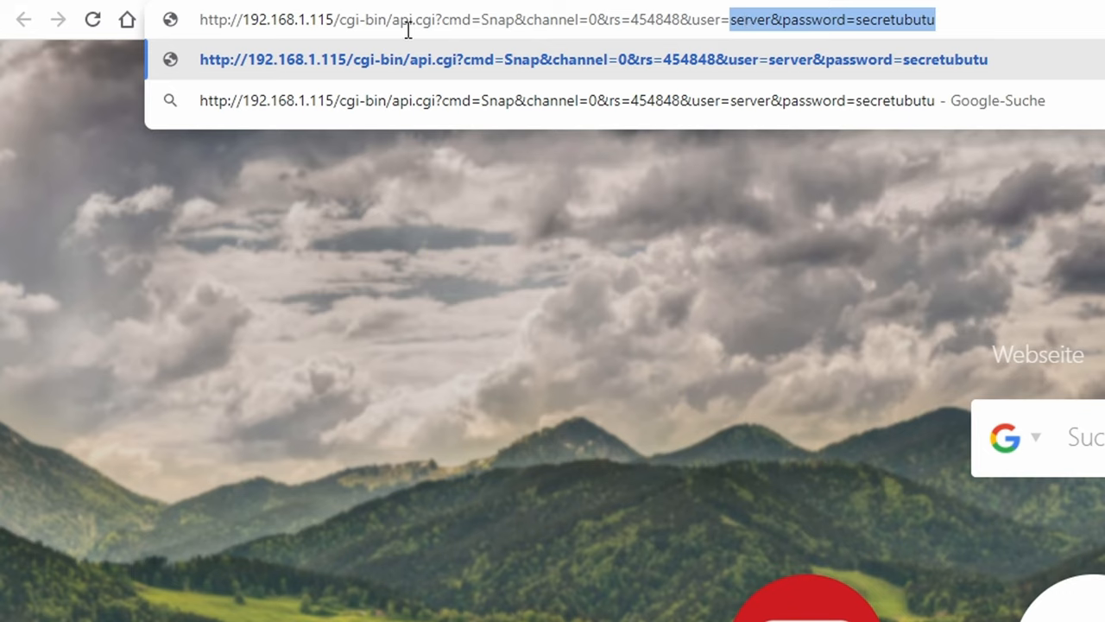
pyautogui.moveTo(902, 21)
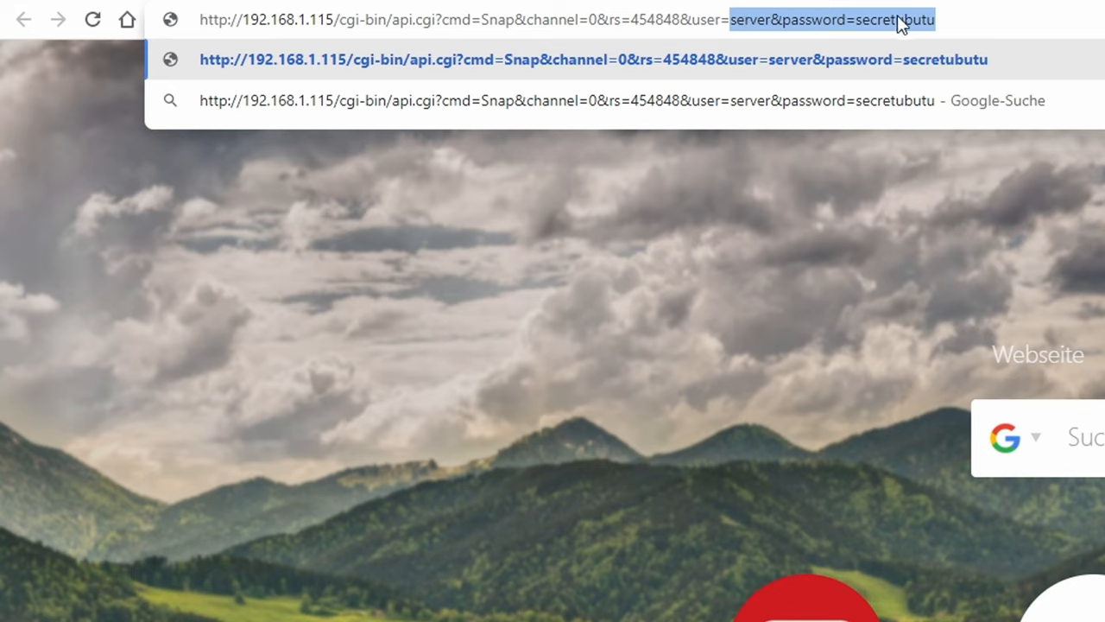
pyautogui.moveTo(905, 28)
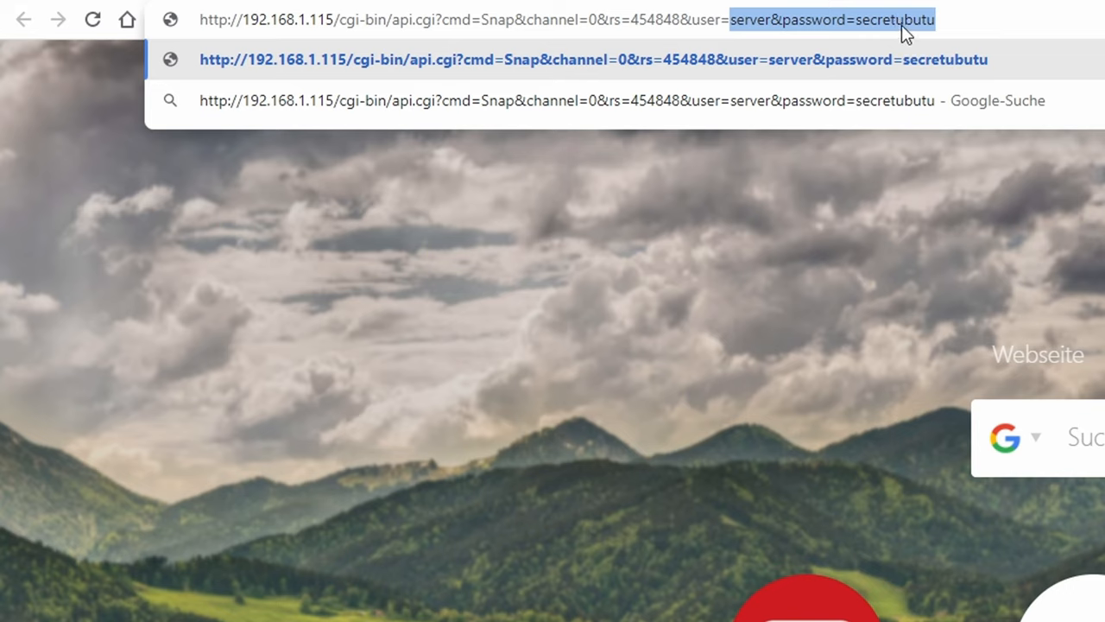
pyautogui.moveTo(889, 33)
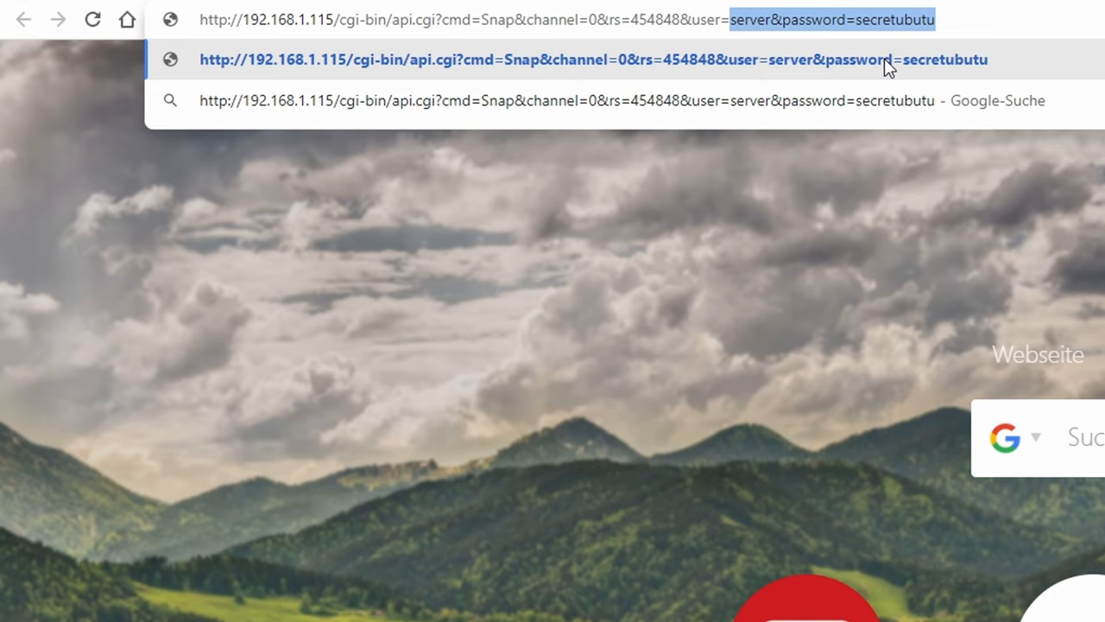
pyautogui.moveTo(763, 32)
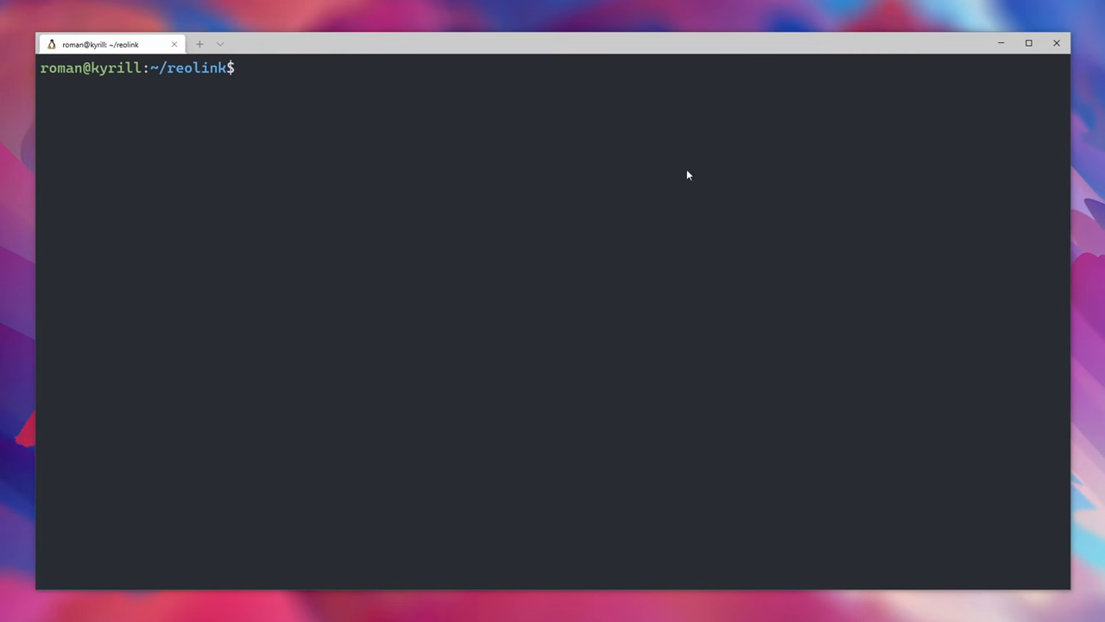
# Run wget on the unquoted snapshot URL, saving an api.cgi?cmd=Snap file and a wget-log.
pyautogui.write('wg')
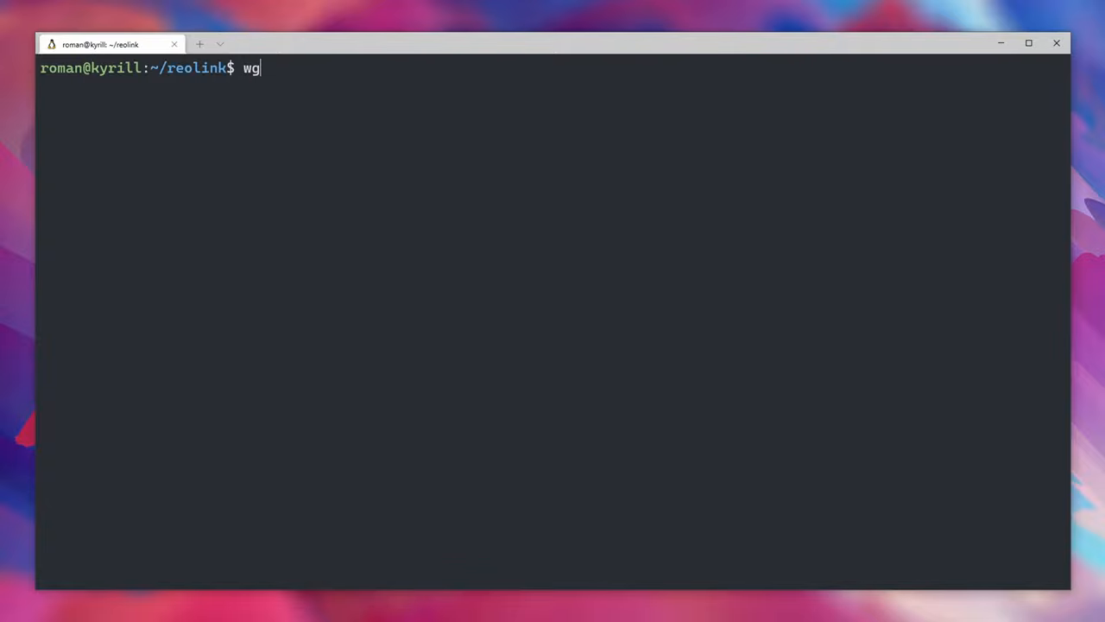
pyautogui.write('et')
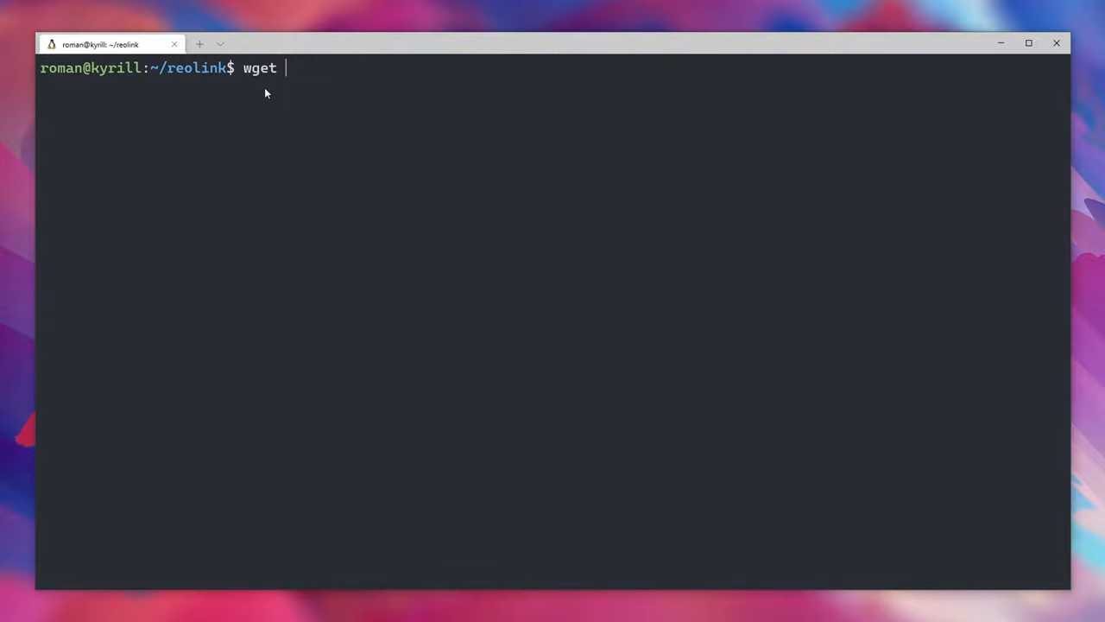
pyautogui.write('http://192.168.1.115/cgi-bin/api.cgi?cmd=Snap&channel=0&rs=484548&user=server&password=secretubuntu')
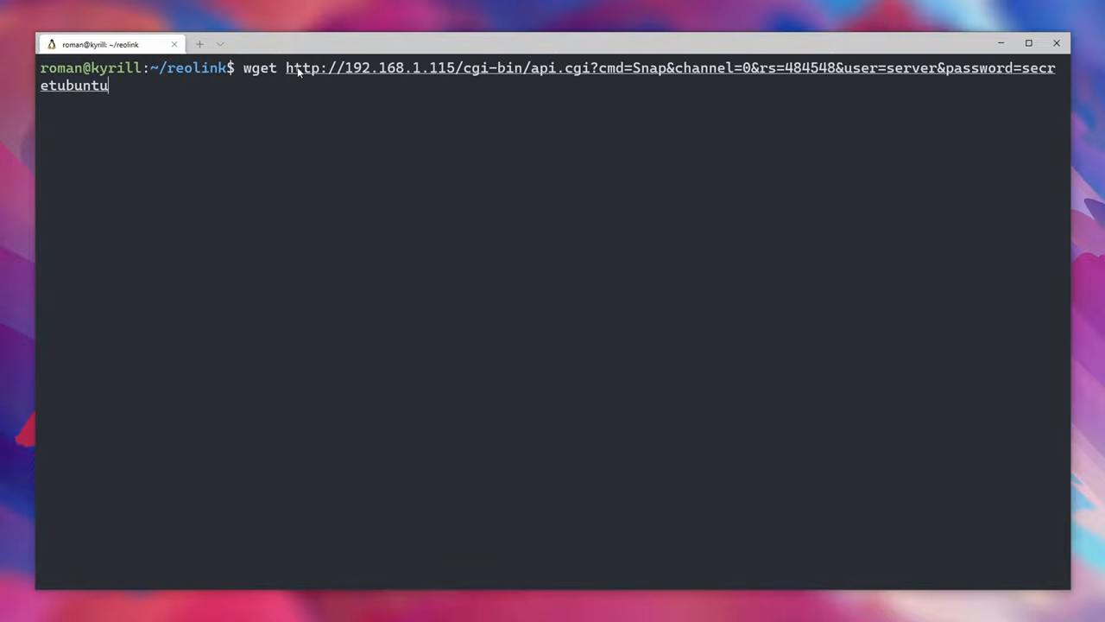
pyautogui.moveTo(287, 69); pyautogui.dragTo(455, 69)
pyautogui.write('ll')
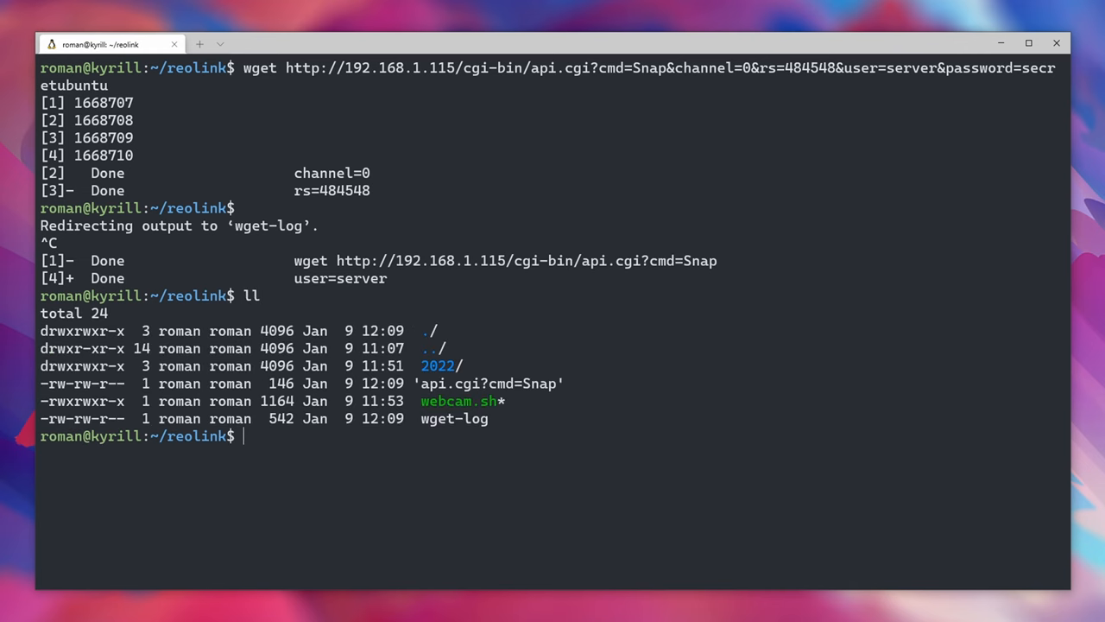
pyautogui.write('cat wget-log')
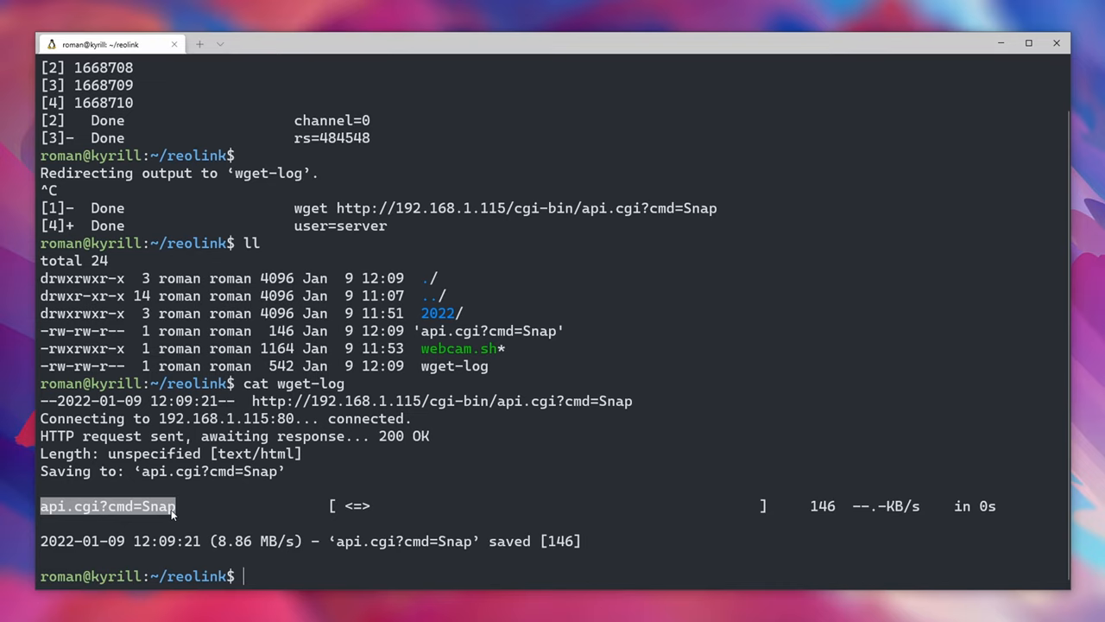
# List the files, then compose wget -O raw_image.jpg --no-http-keep-alive with the quoted snapshot URL.
pyautogui.write('ll -ltrh')
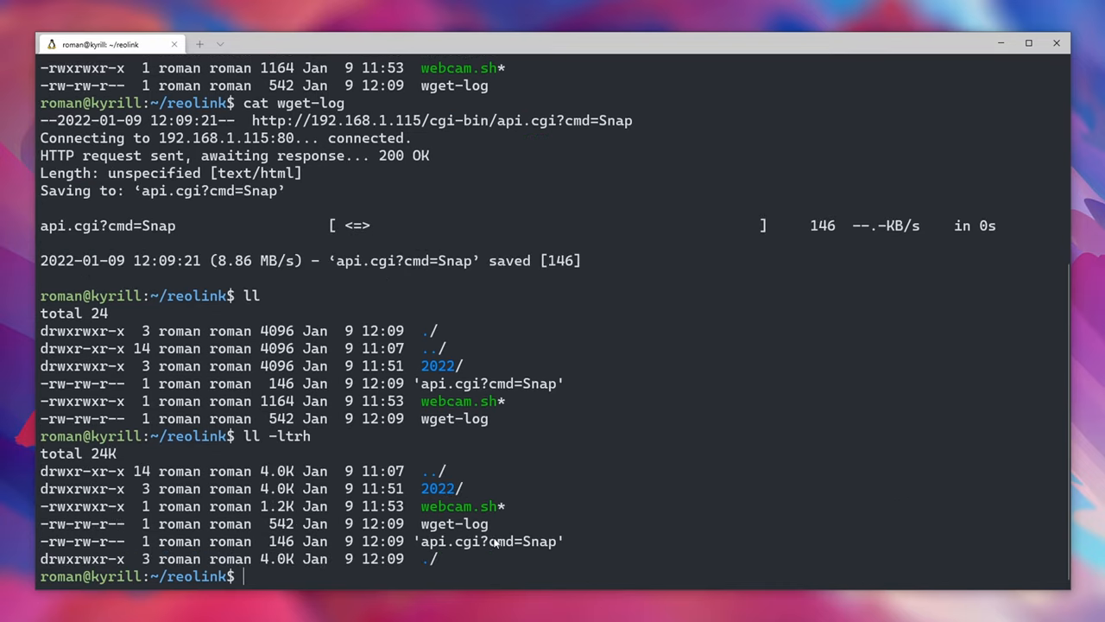
pyautogui.write('wget')
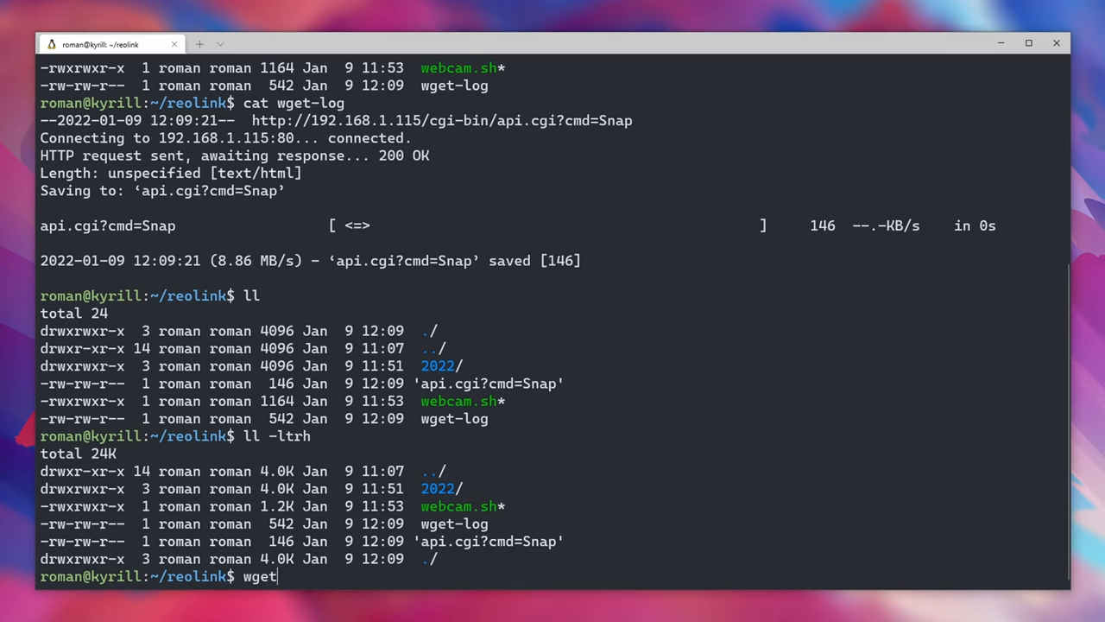
pyautogui.write('-O')
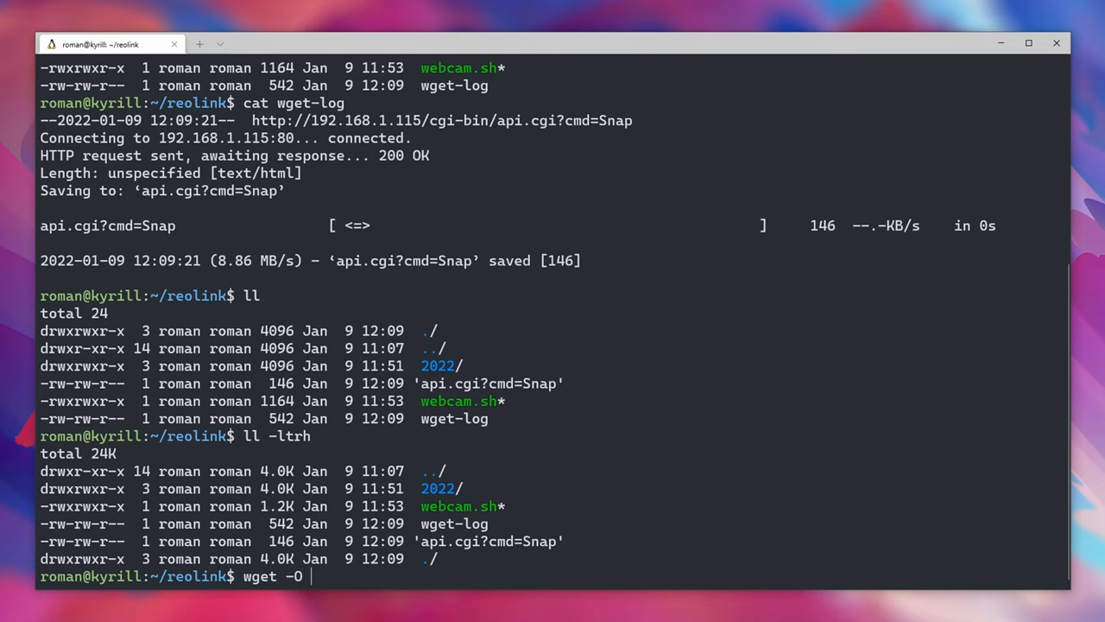
pyautogui.write('raw_image.k')
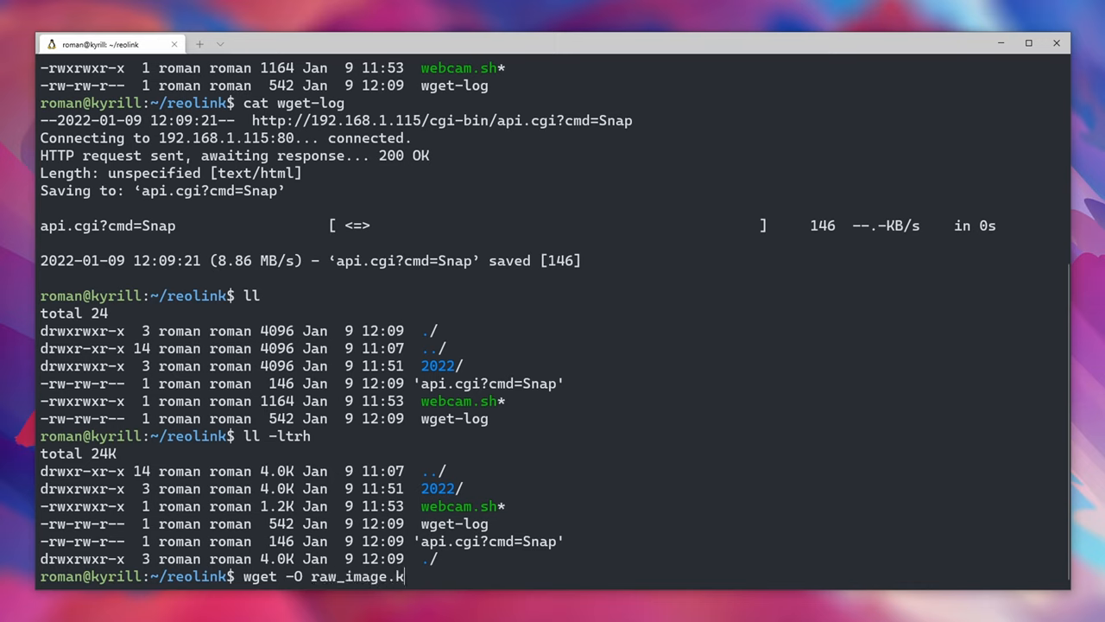
pyautogui.write('pg --no-http-keep-alive')
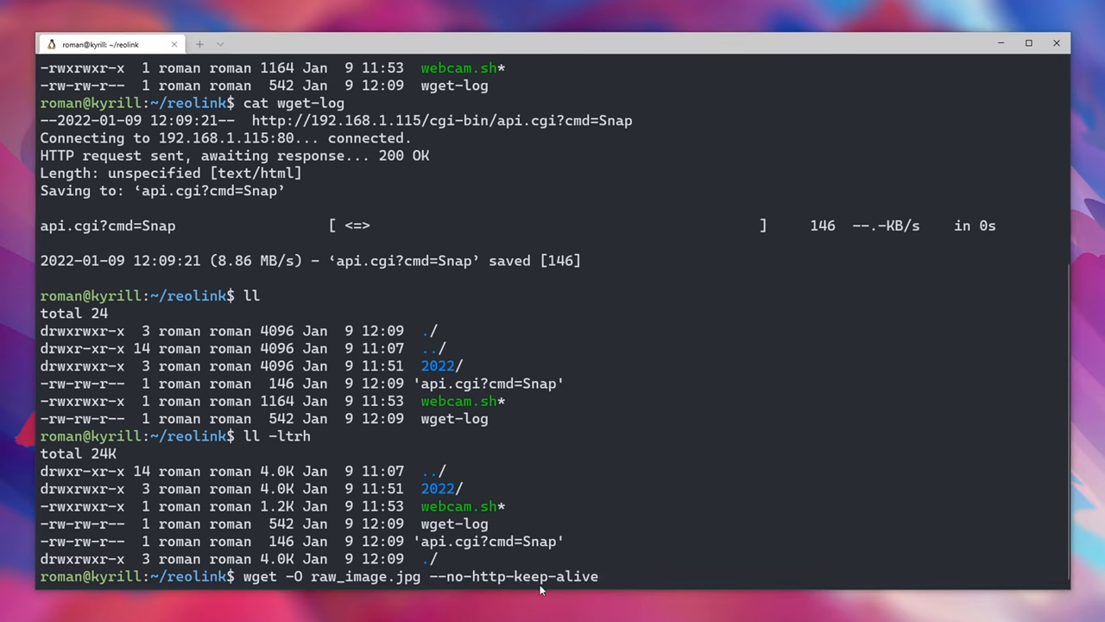
pyautogui.moveTo(611, 584)
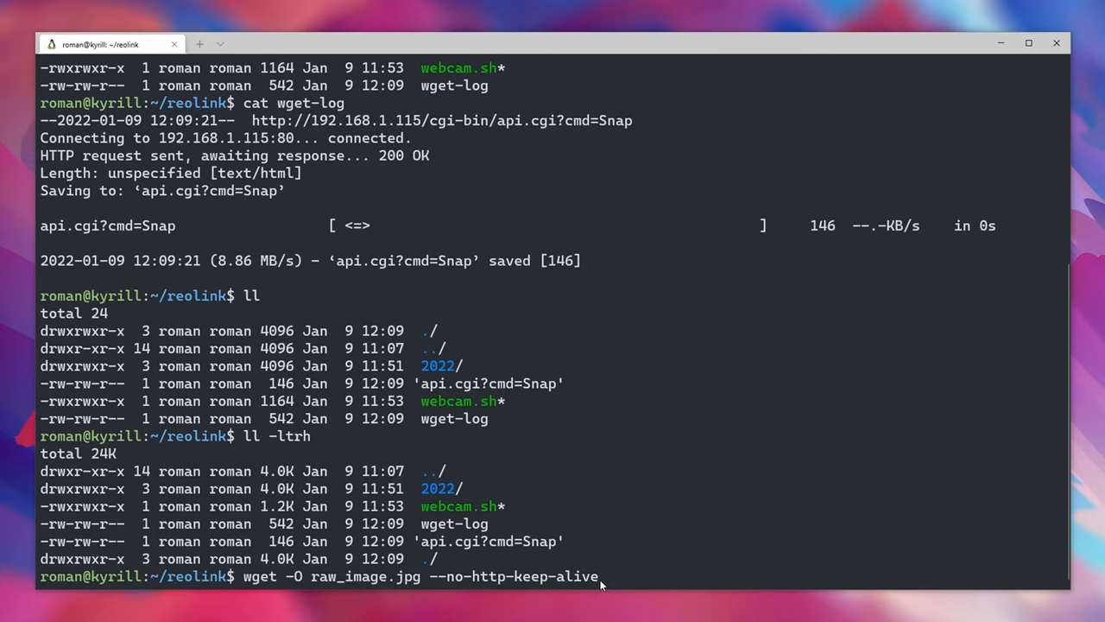
pyautogui.moveTo(587, 591)
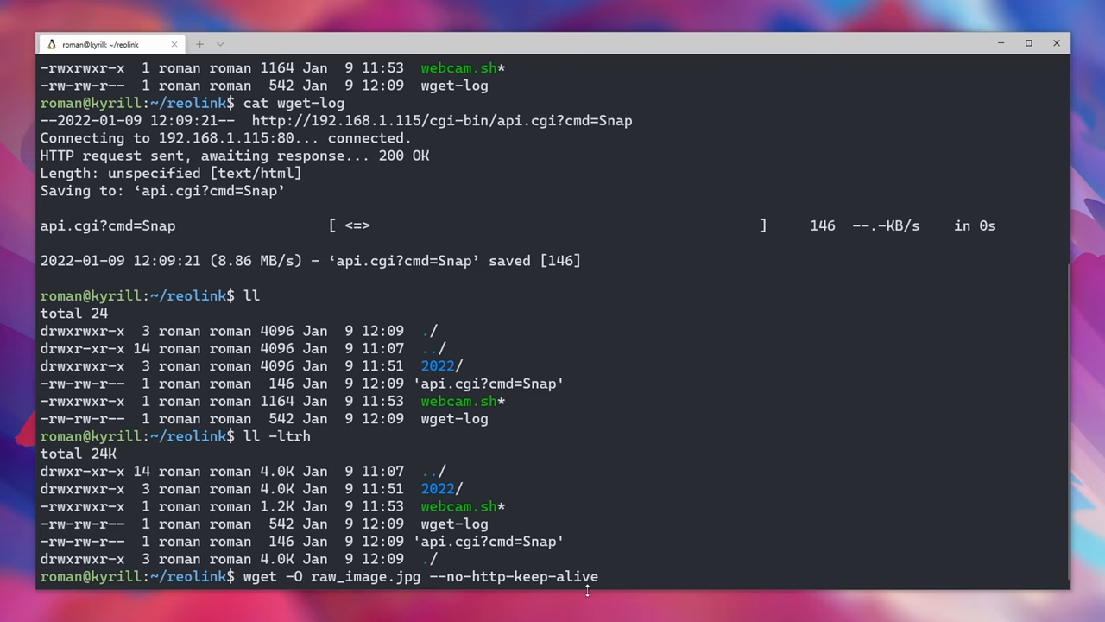
pyautogui.moveTo(584, 601)
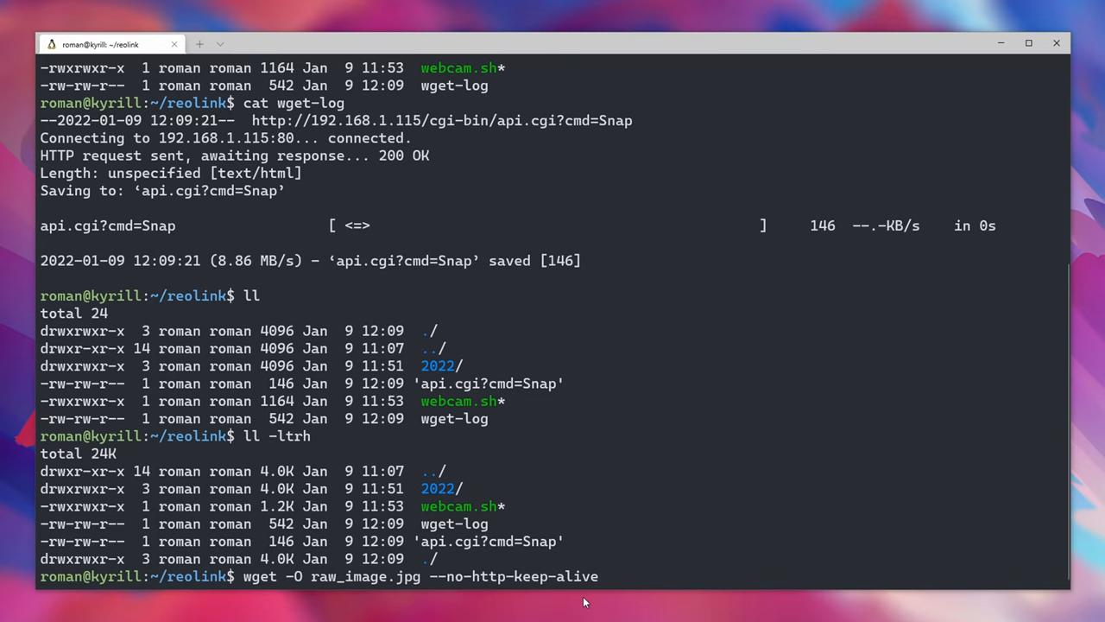
pyautogui.moveTo(577, 607)
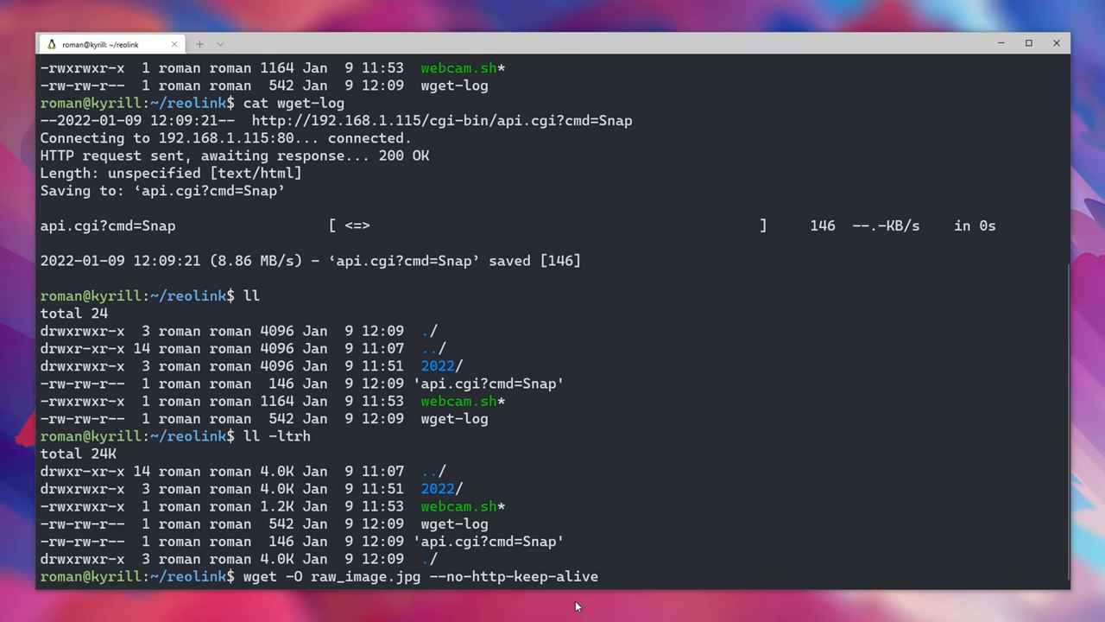
pyautogui.moveTo(556, 605)
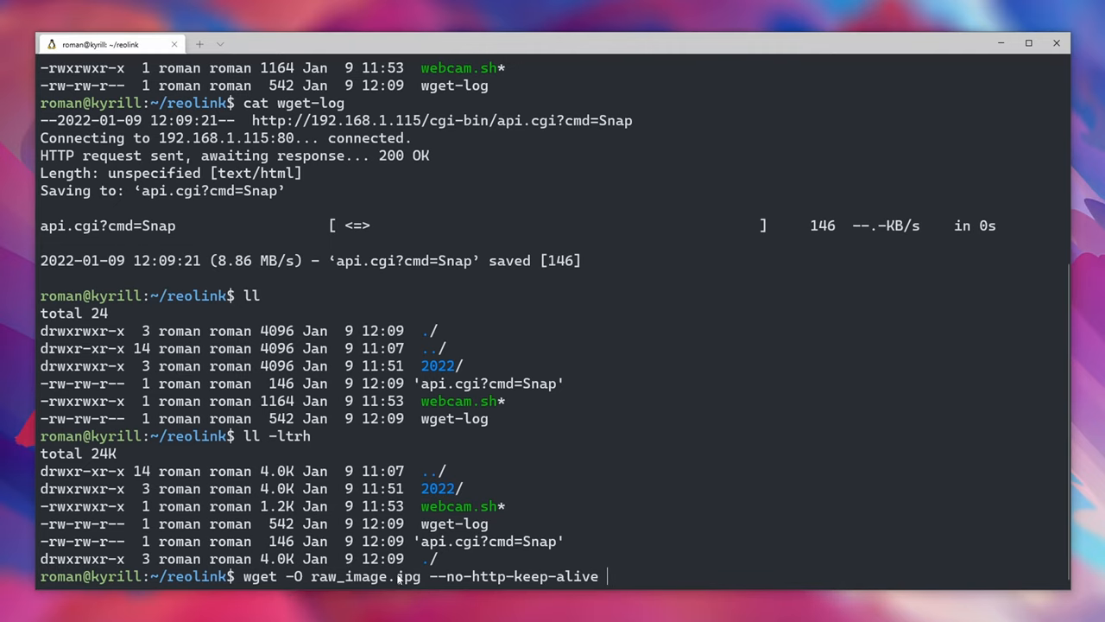
pyautogui.write('"http://192.168.1.115/cgi-bin/api.cgi?cmd=Snap&channel=0&rs=484548&user=server&password=secretubuntu"')
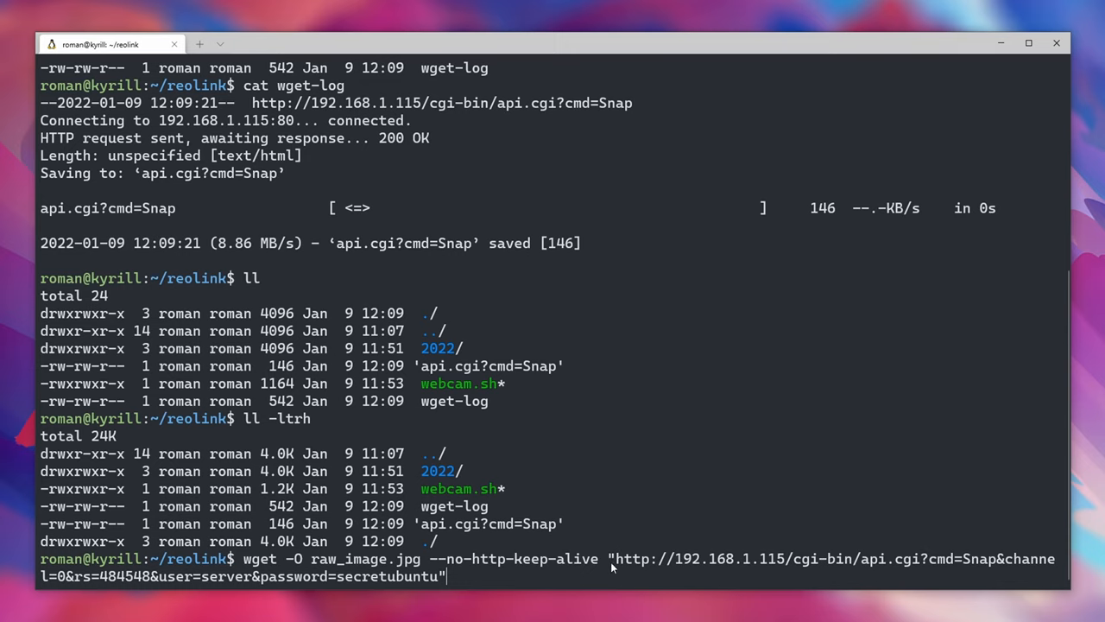
pyautogui.moveTo(465, 585)
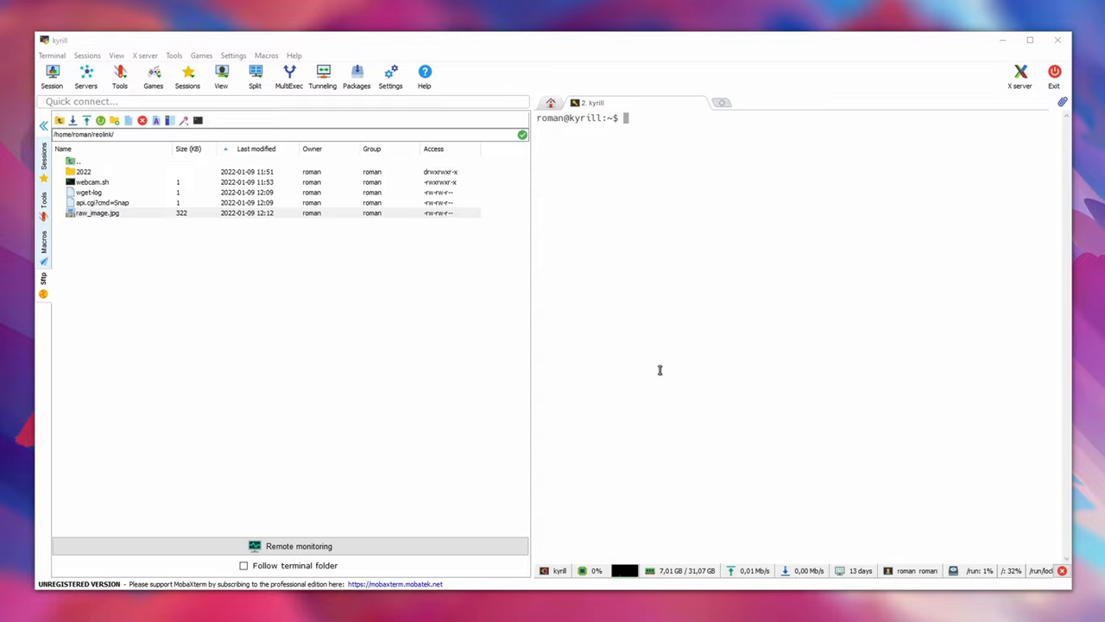
pyautogui.moveTo(180, 338)
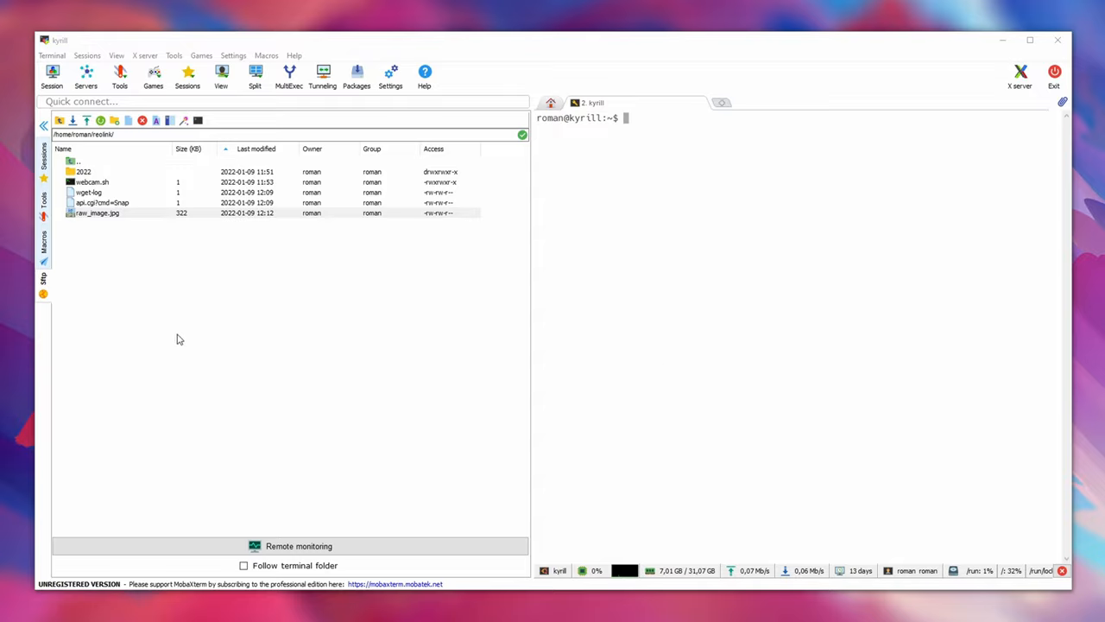
# Open raw_image.jpg from /home/roman/reolink in the SFTP browser.
pyautogui.doubleClick(96, 215)
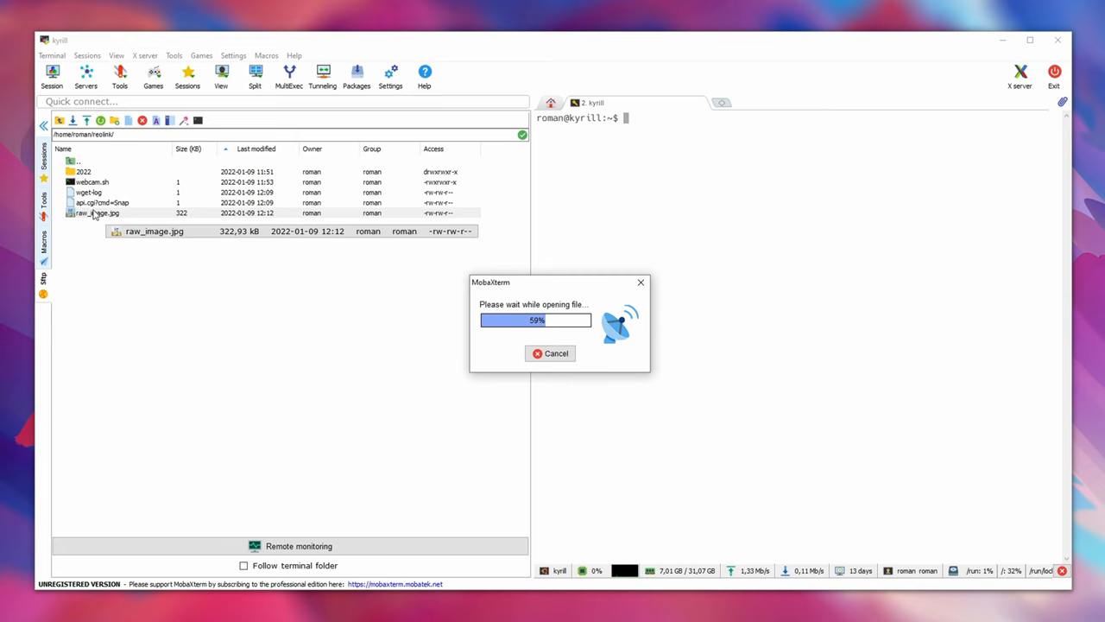